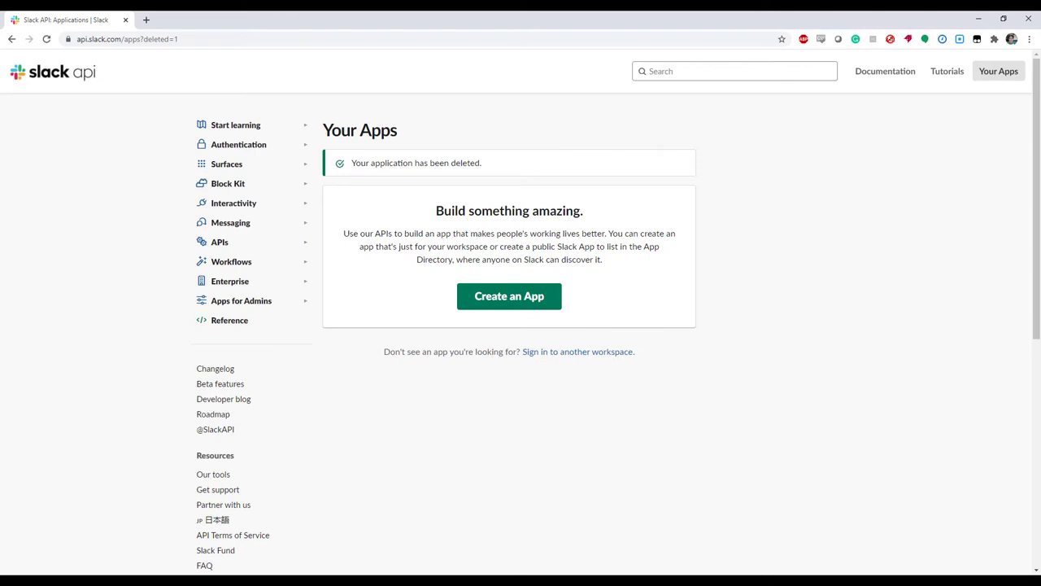
pyautogui.moveTo(504, 296)
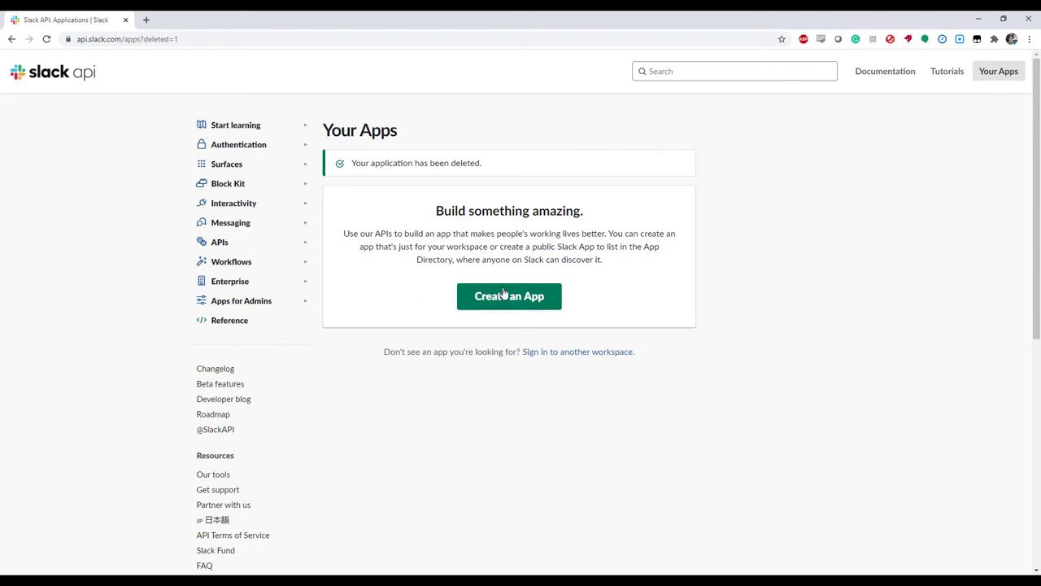
# - Create the app 'Catchpoint + Slack Integration' in the Catchpoint workspace
pyautogui.click(508, 297)
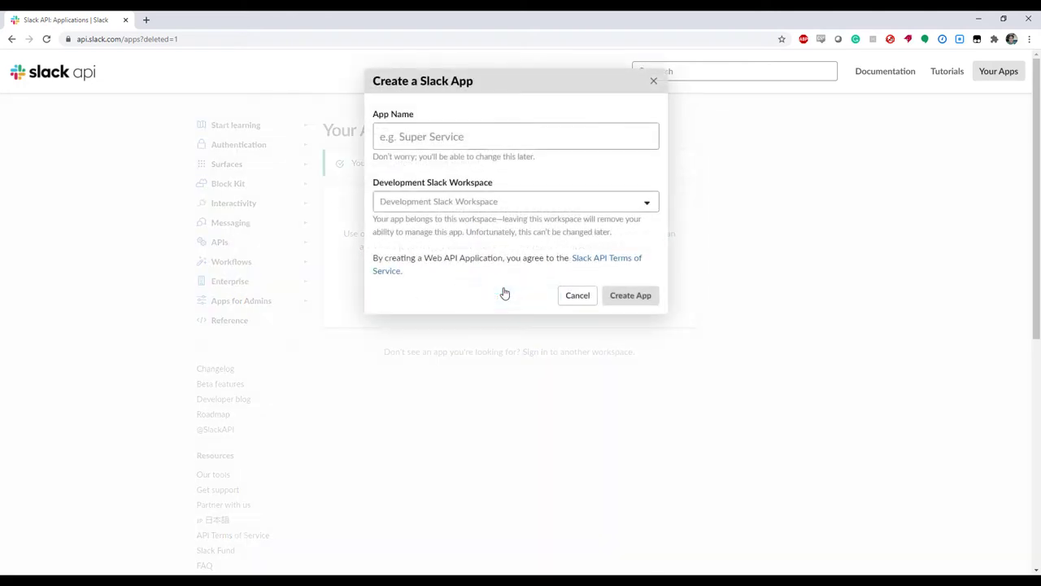
pyautogui.write('C')
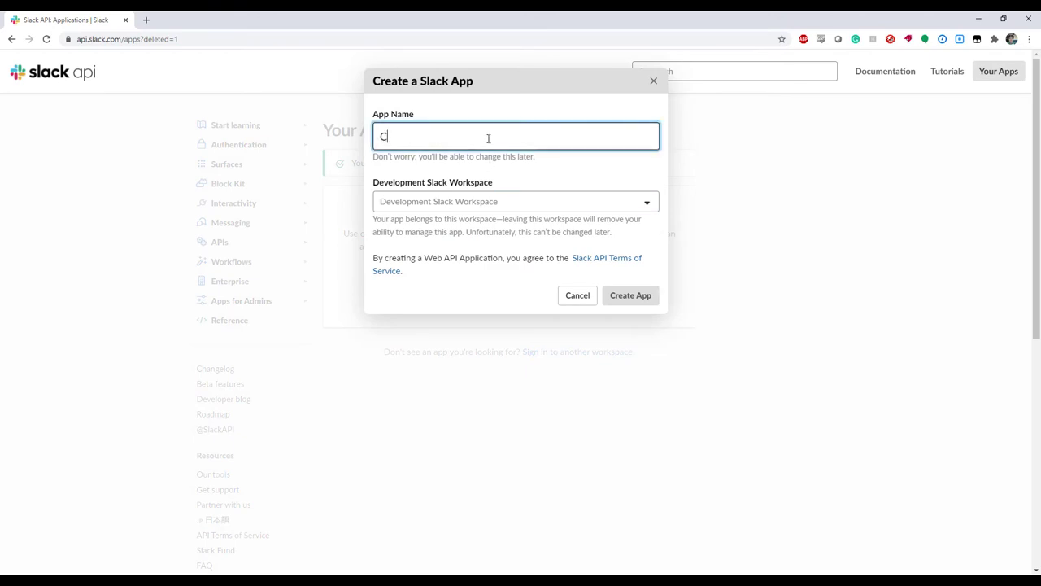
pyautogui.write('Catchpoint + Slack Integration')
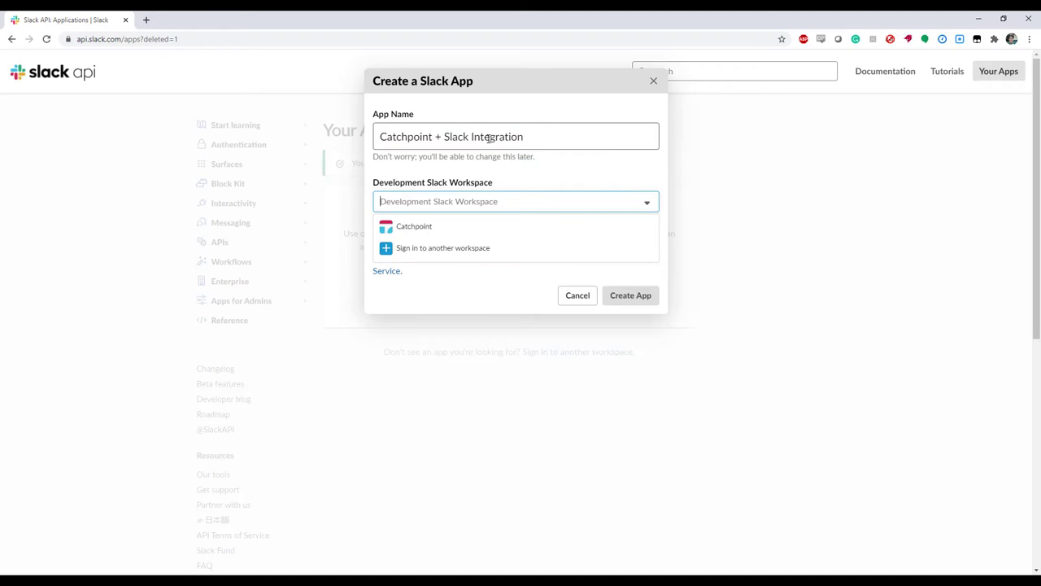
pyautogui.click(413, 226)
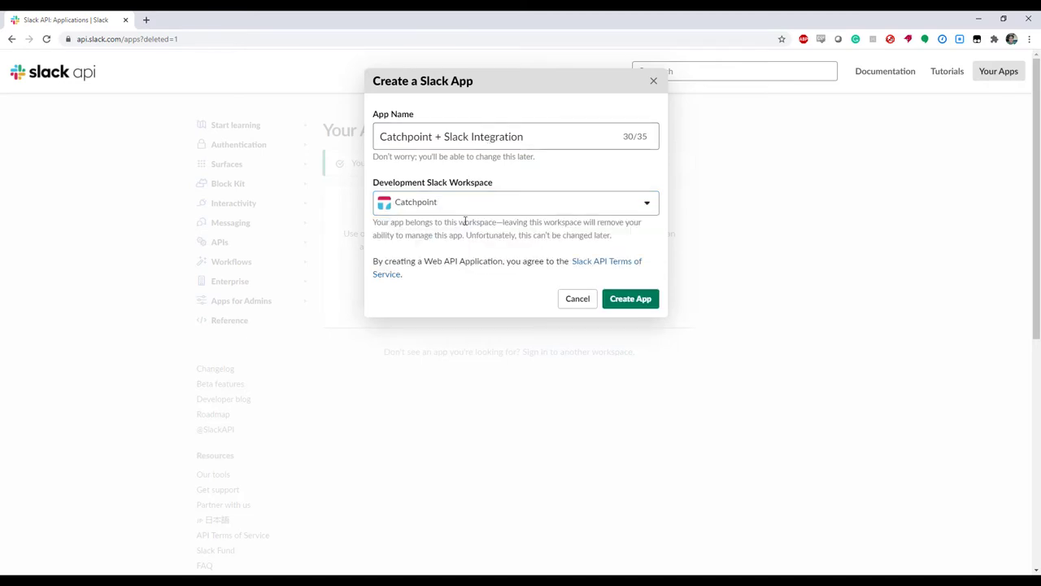
pyautogui.moveTo(611, 267)
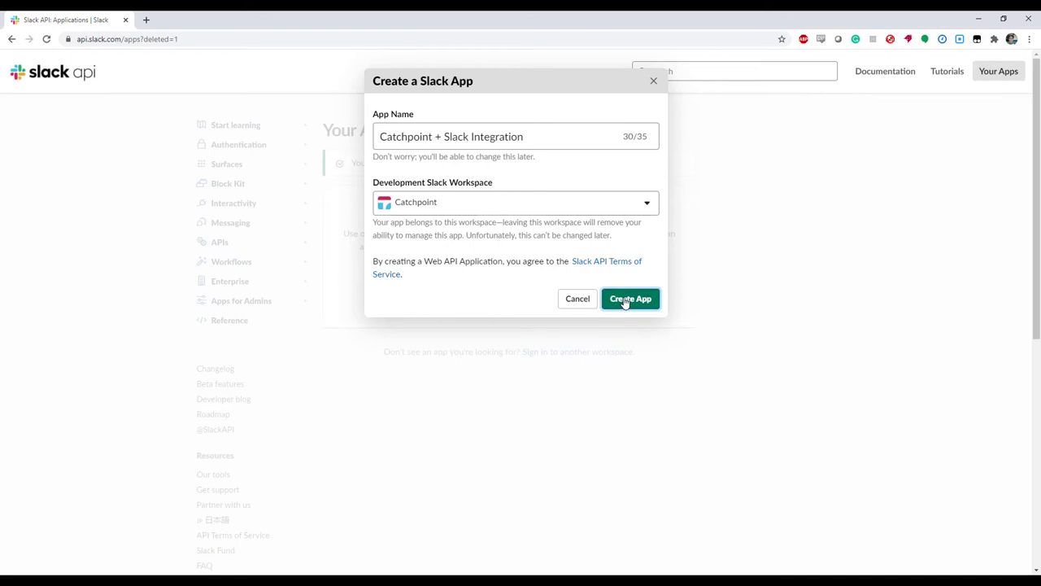
pyautogui.click(632, 299)
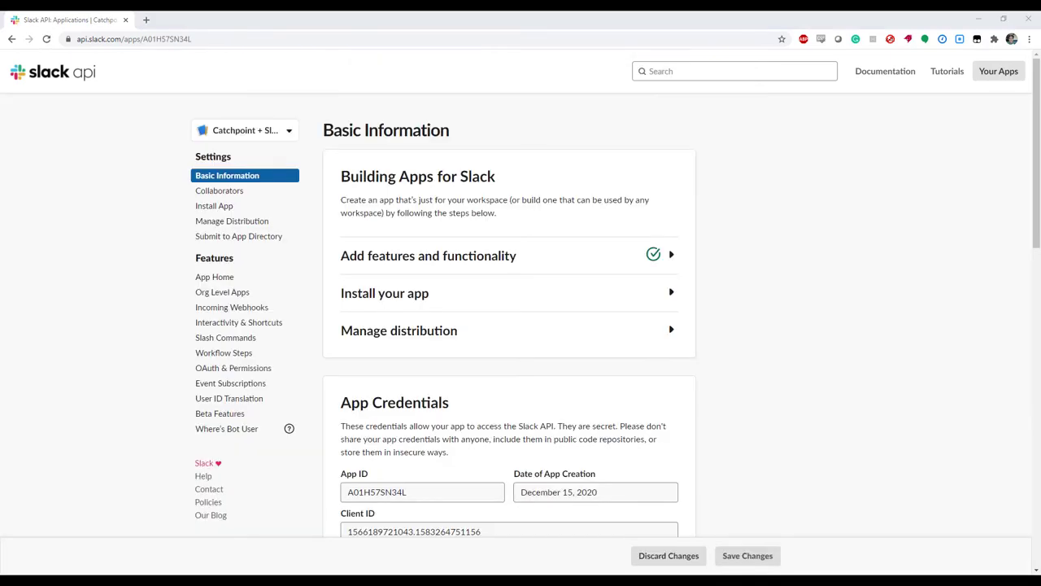
pyautogui.moveTo(515, 288)
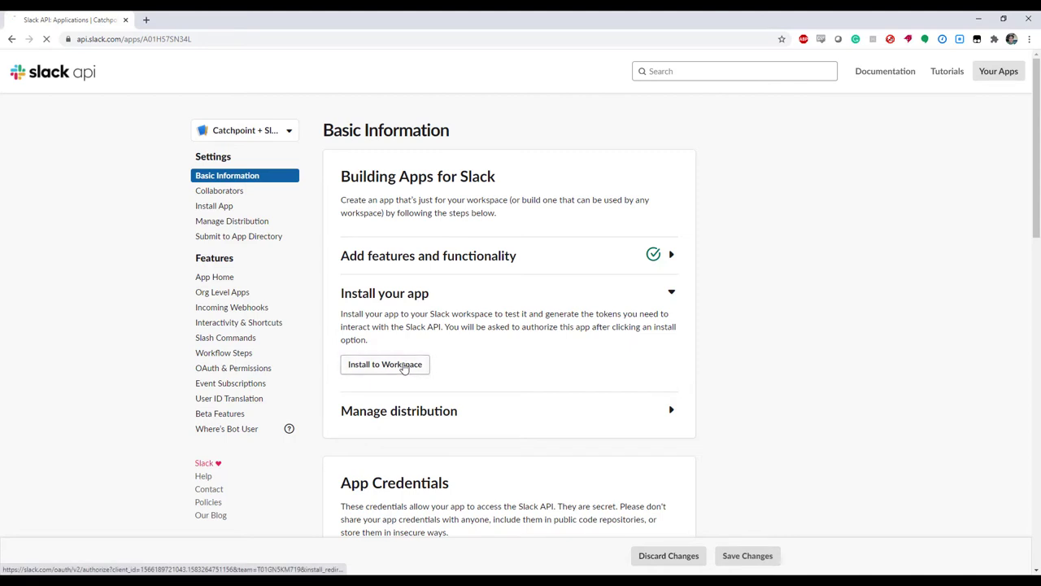
# - Install the app to the Catchpoint workspace and allow its requested permissions
pyautogui.click(384, 364)
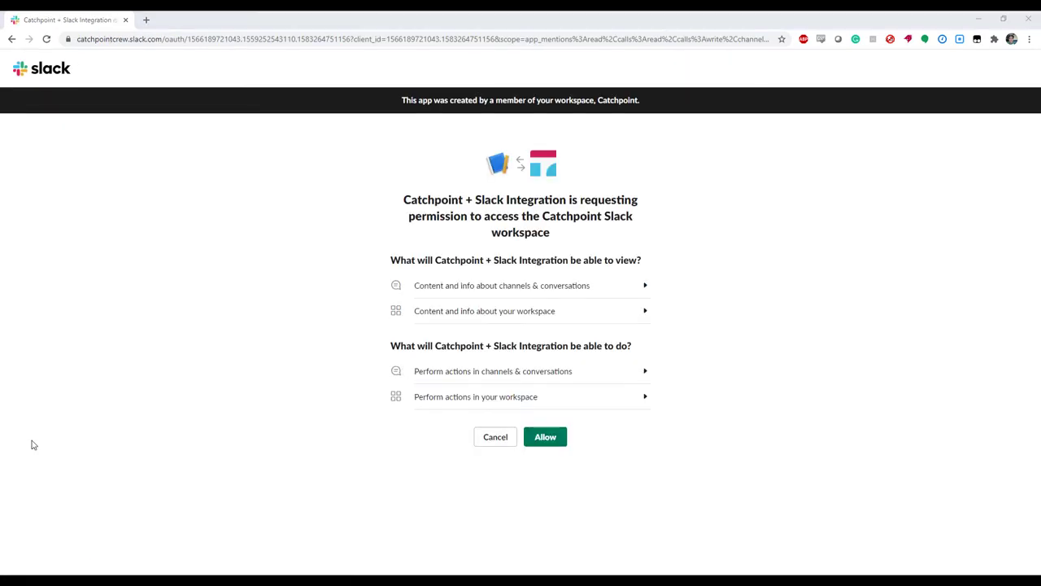
pyautogui.moveTo(443, 453)
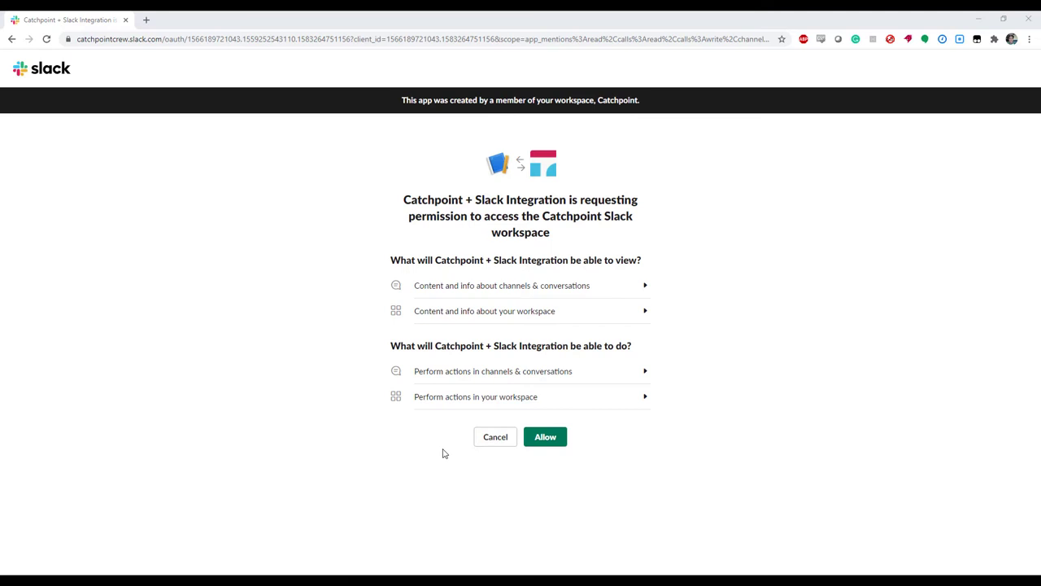
pyautogui.moveTo(456, 456)
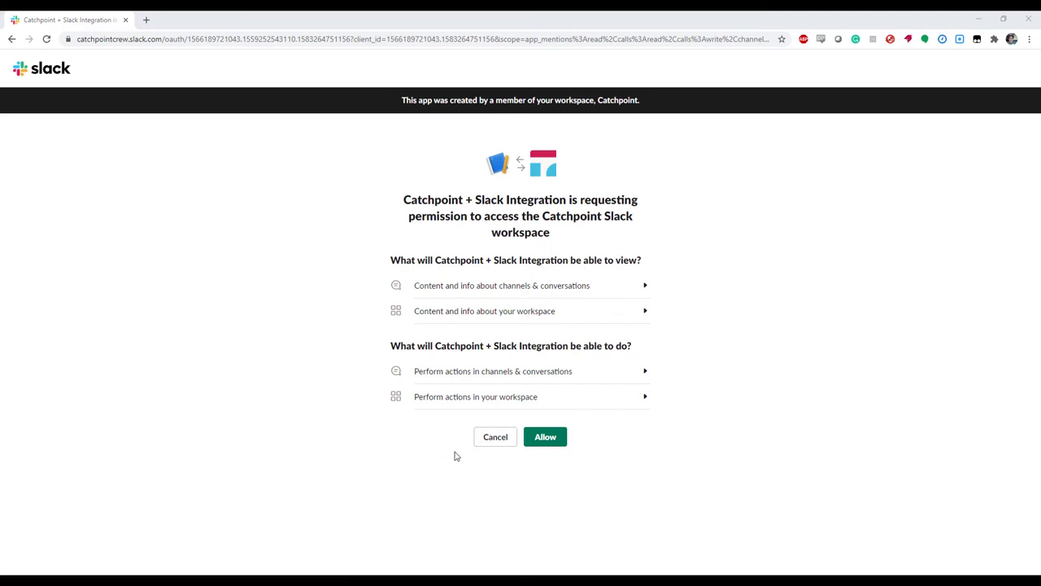
pyautogui.click(545, 436)
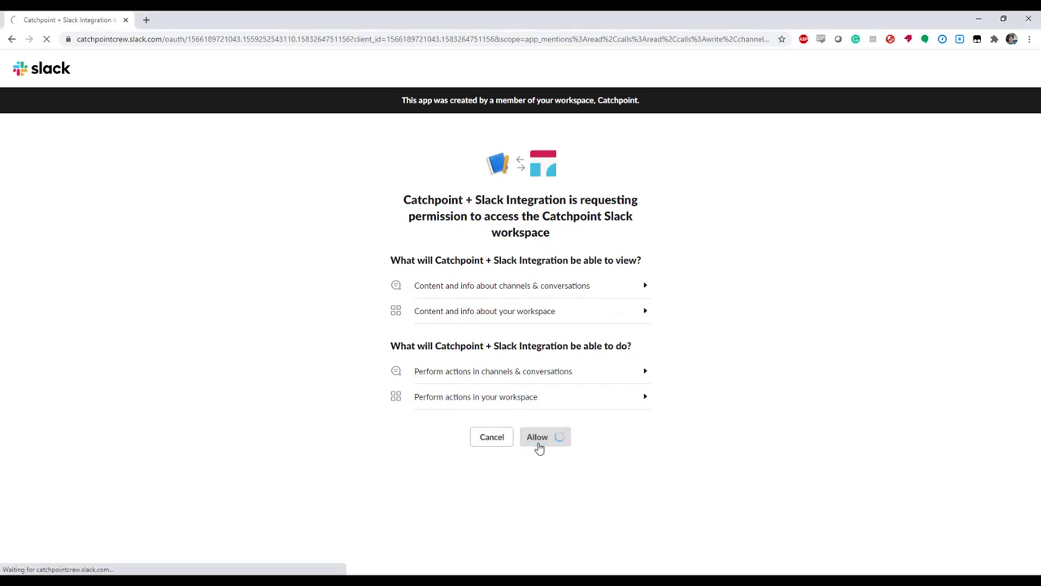
pyautogui.click(537, 436)
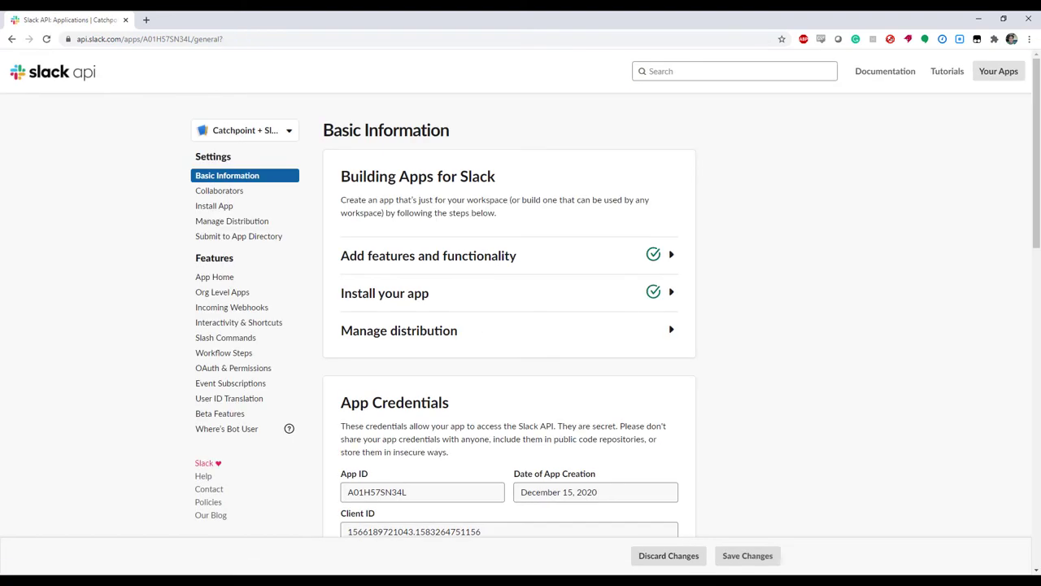
# - Activate Incoming Webhooks for the app and start adding a webhook to the workspace
pyautogui.click(232, 306)
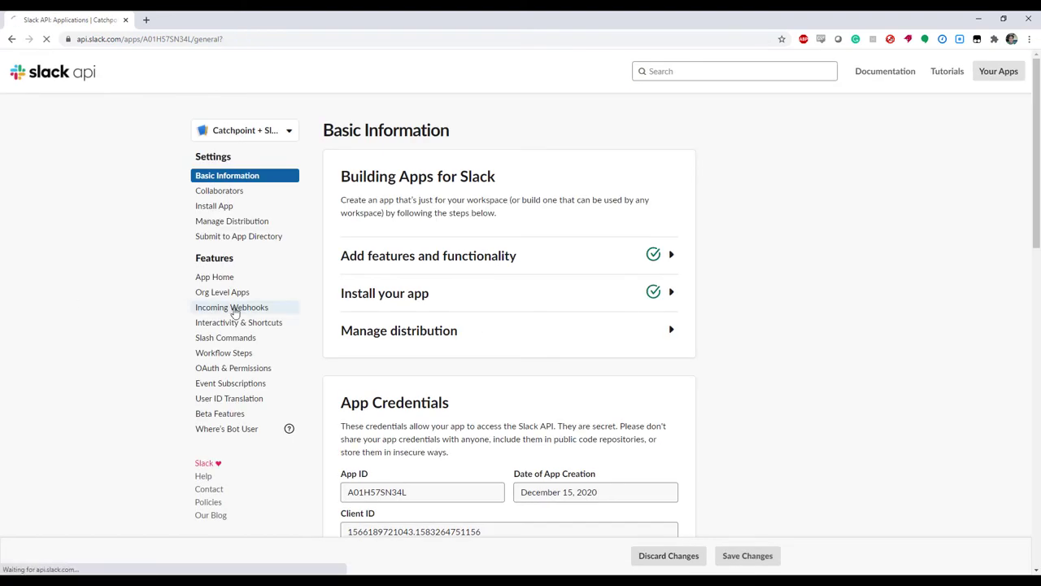
pyautogui.click(231, 306)
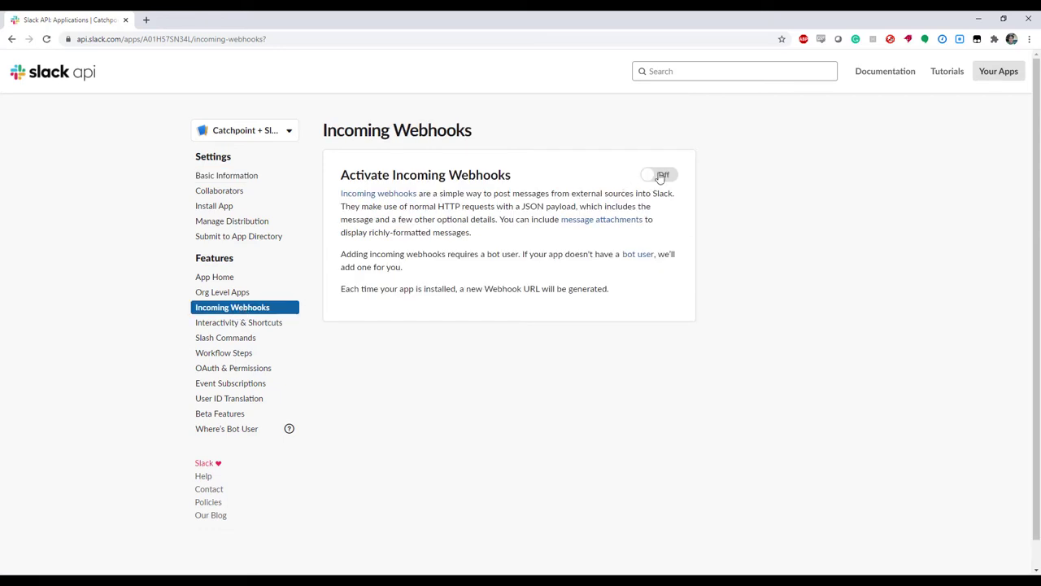
pyautogui.click(659, 176)
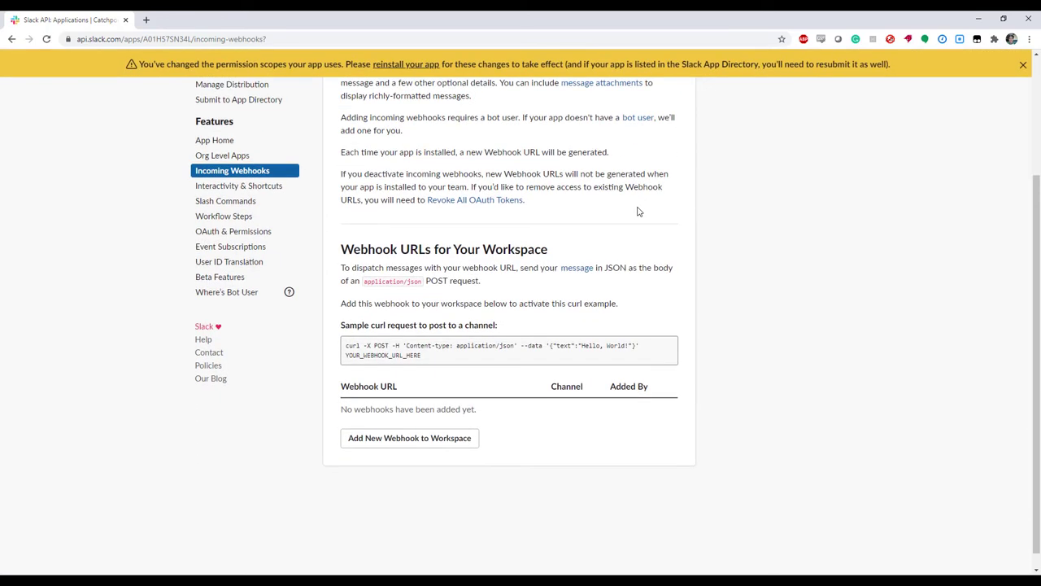
pyautogui.moveTo(413, 453)
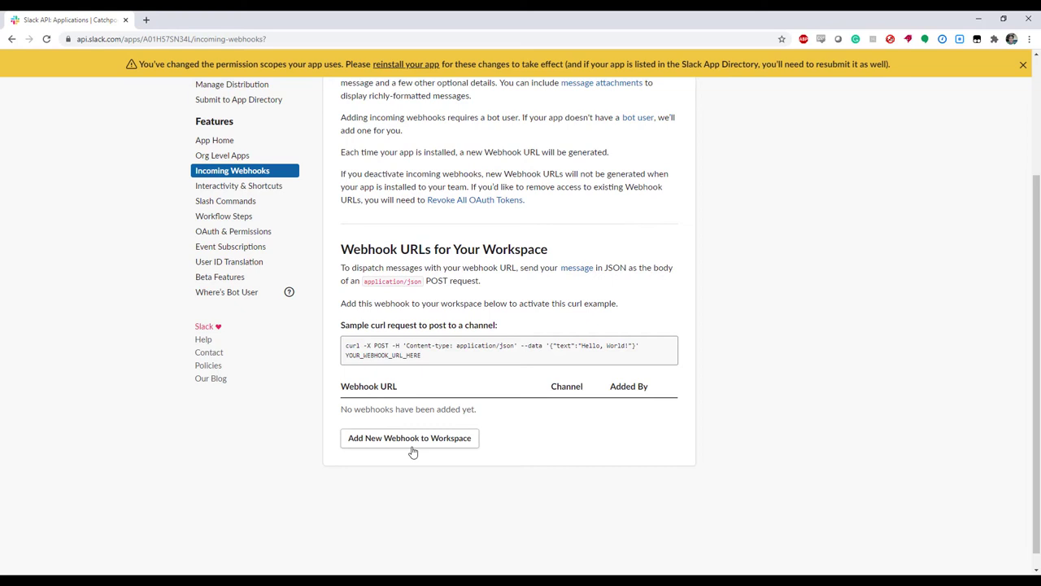
pyautogui.click(410, 437)
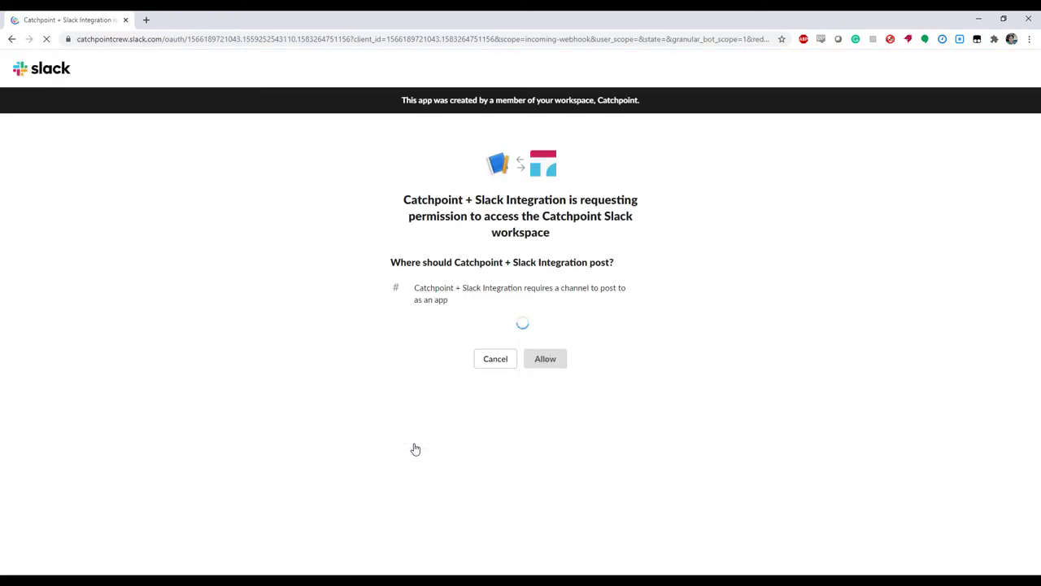
# - Authorize the webhook to post to #tip-of-the-day and copy its URL
pyautogui.click(521, 322)
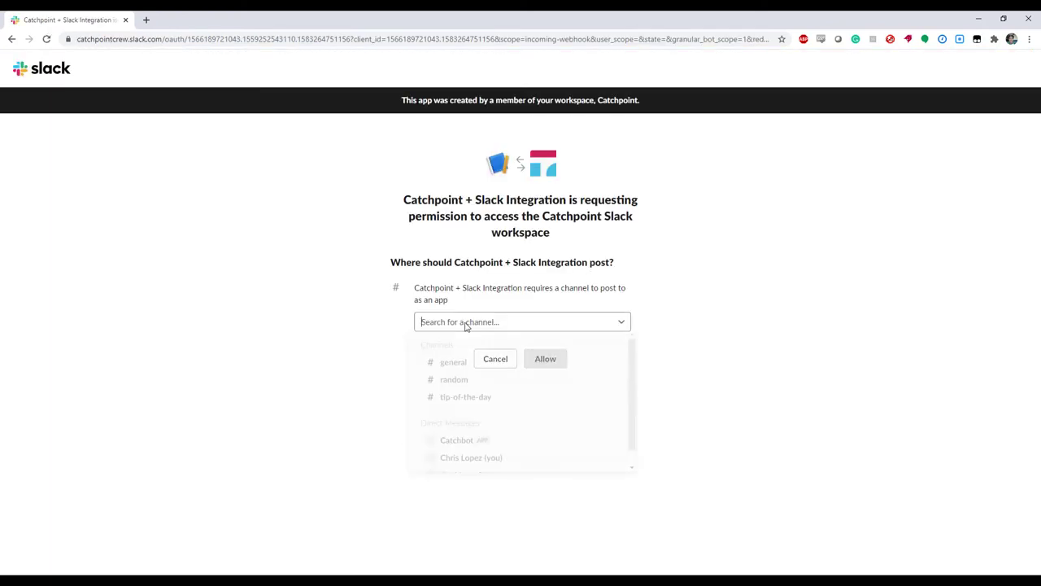
pyautogui.click(465, 397)
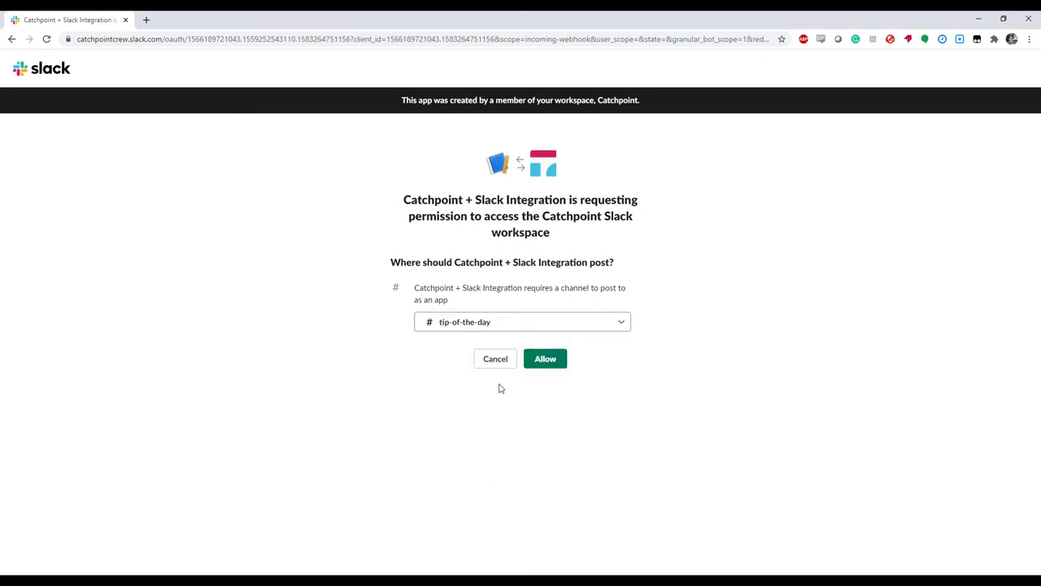
pyautogui.click(545, 359)
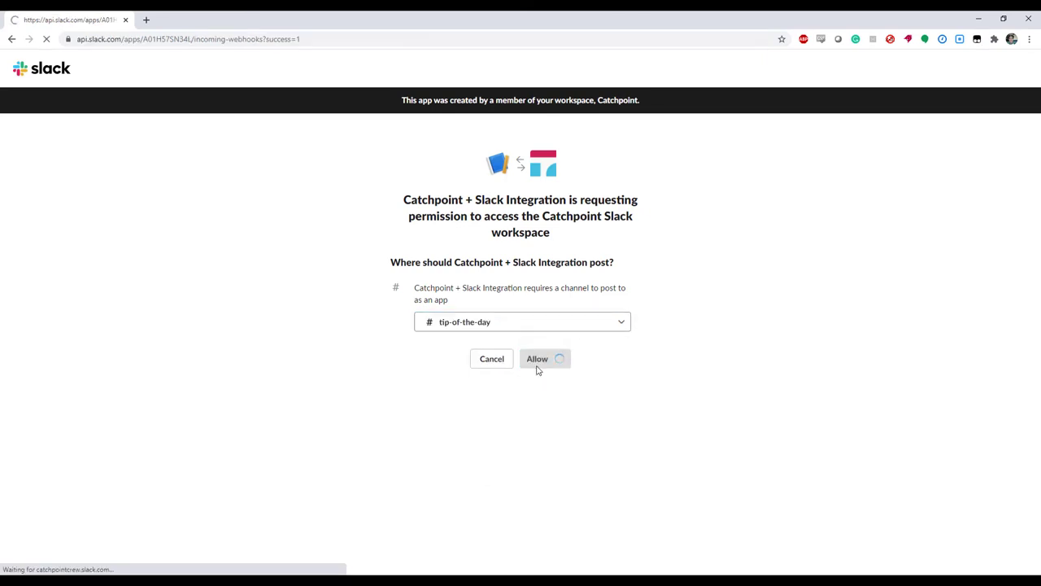
pyautogui.click(537, 359)
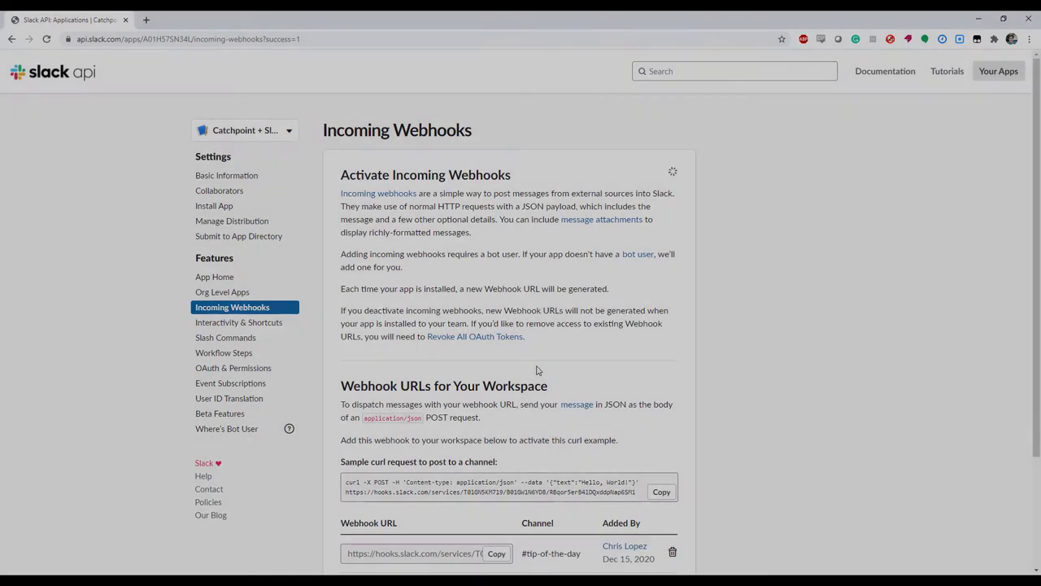
pyautogui.click(196, 20)
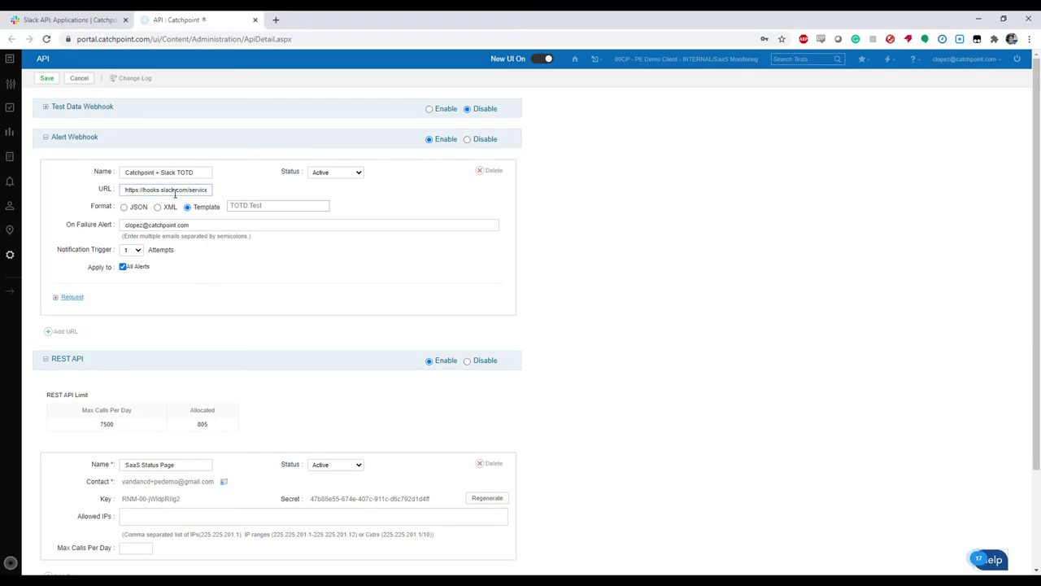
# - Save the enabled Alert Webhook 'Catchpoint + Slack TOTD' pointing at the Slack webhook URL
pyautogui.click(278, 205)
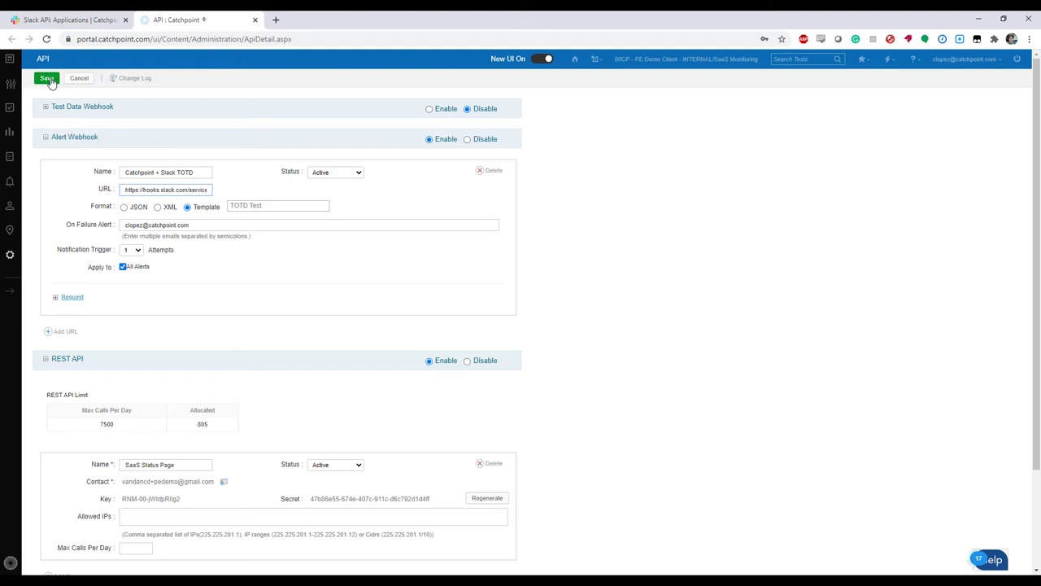
pyautogui.click(46, 78)
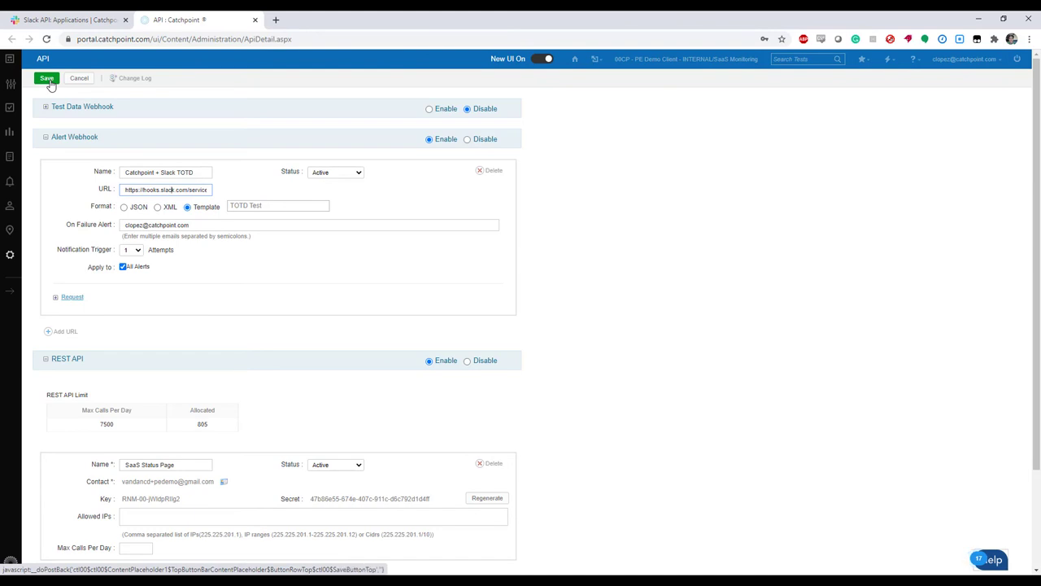
pyautogui.click(45, 78)
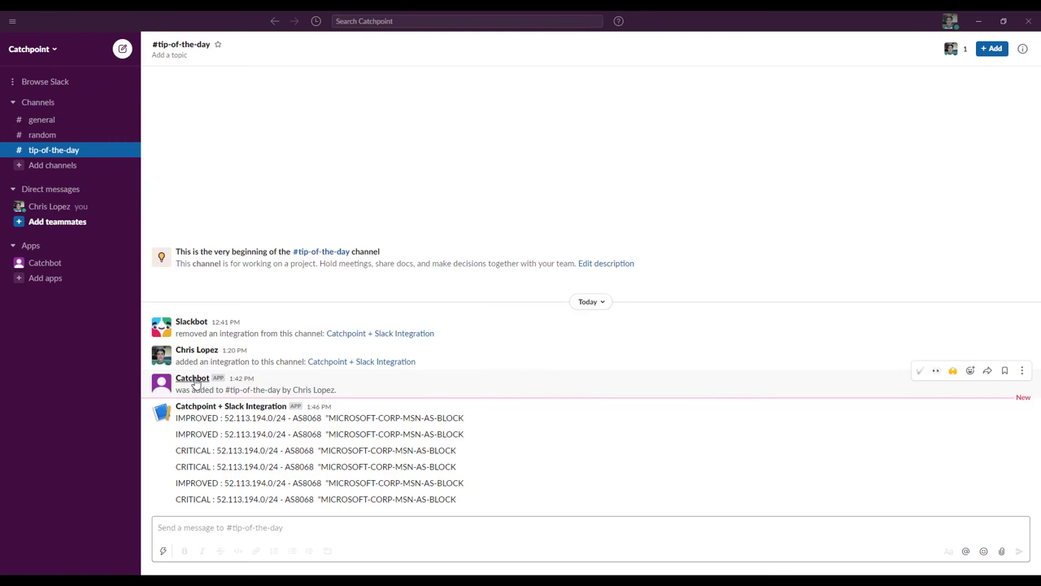
pyautogui.moveTo(198, 56)
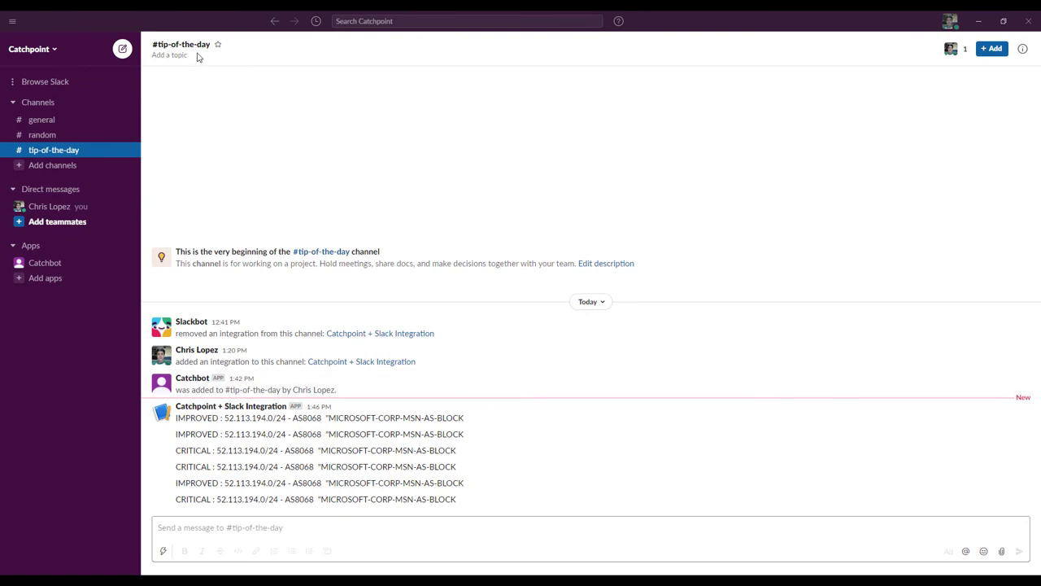
pyautogui.moveTo(244, 421)
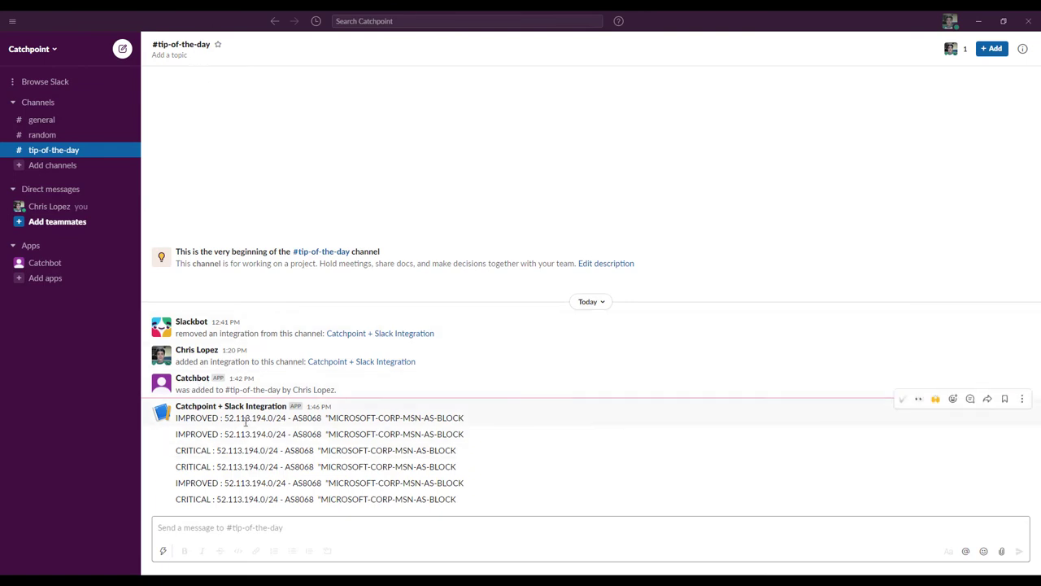
pyautogui.moveTo(20, 390)
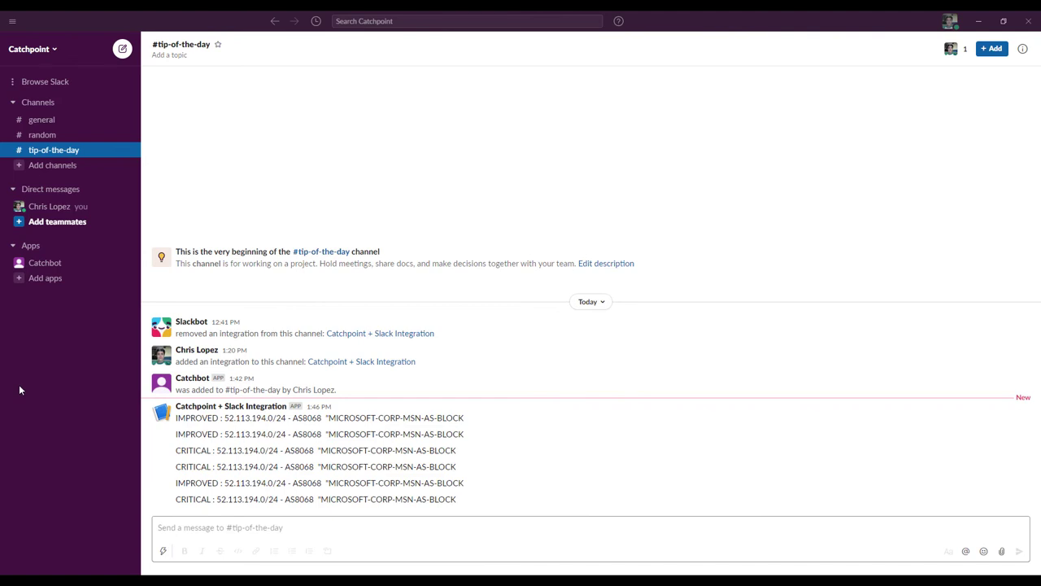